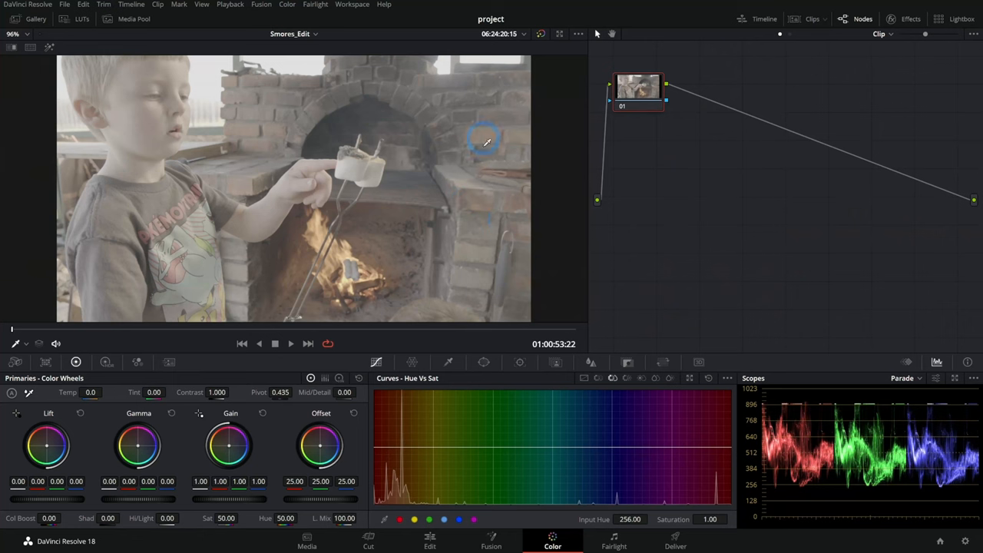
pyautogui.moveTo(403, 274)
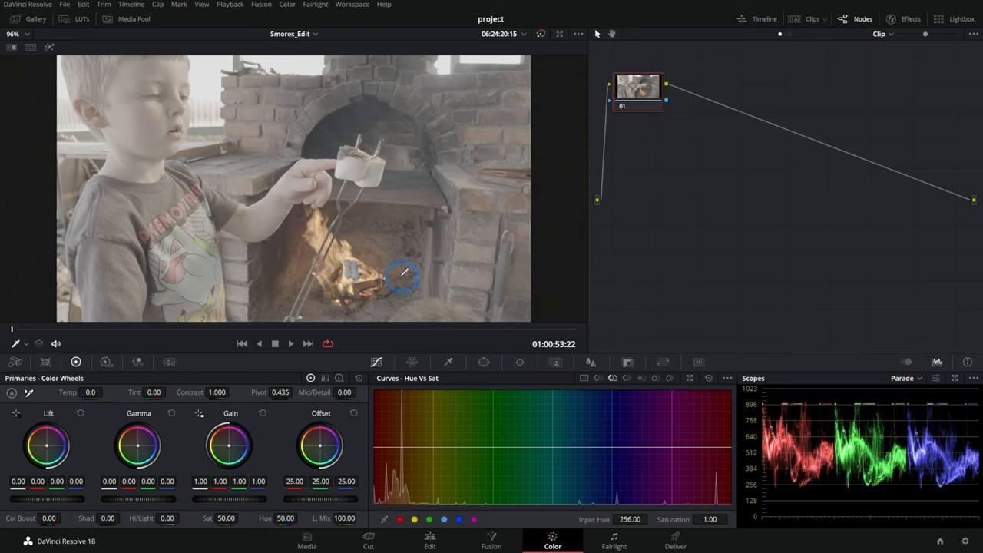
pyautogui.moveTo(529, 203)
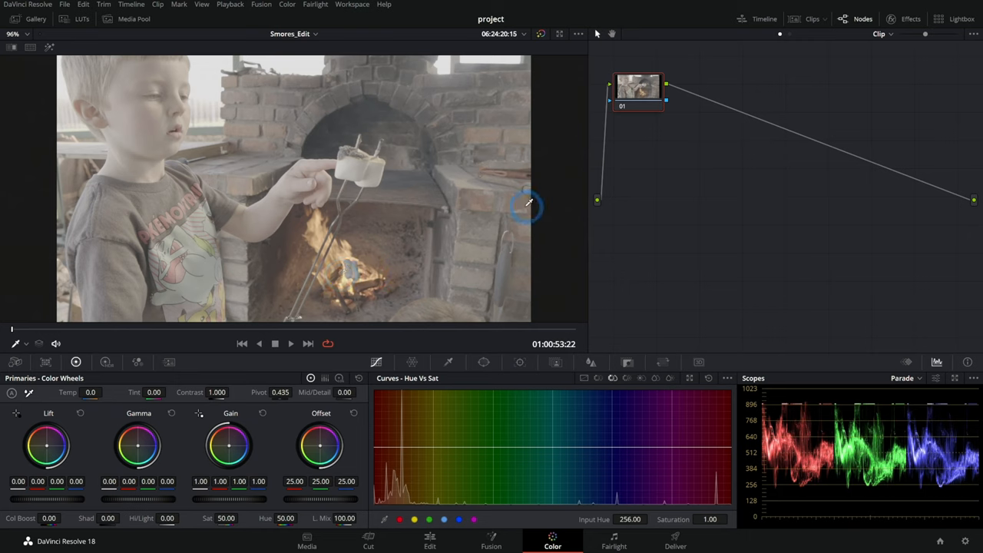
pyautogui.moveTo(488, 156)
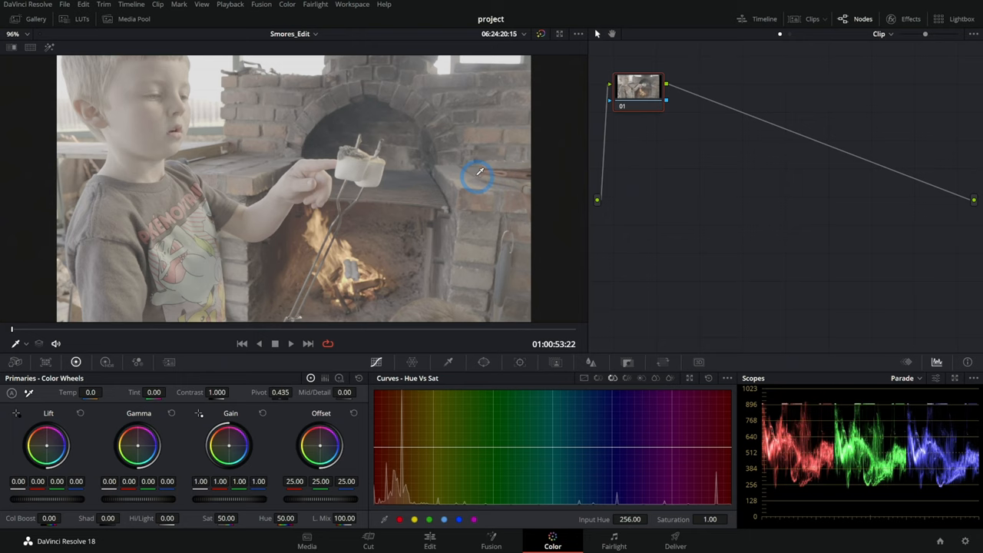
pyautogui.moveTo(476, 167)
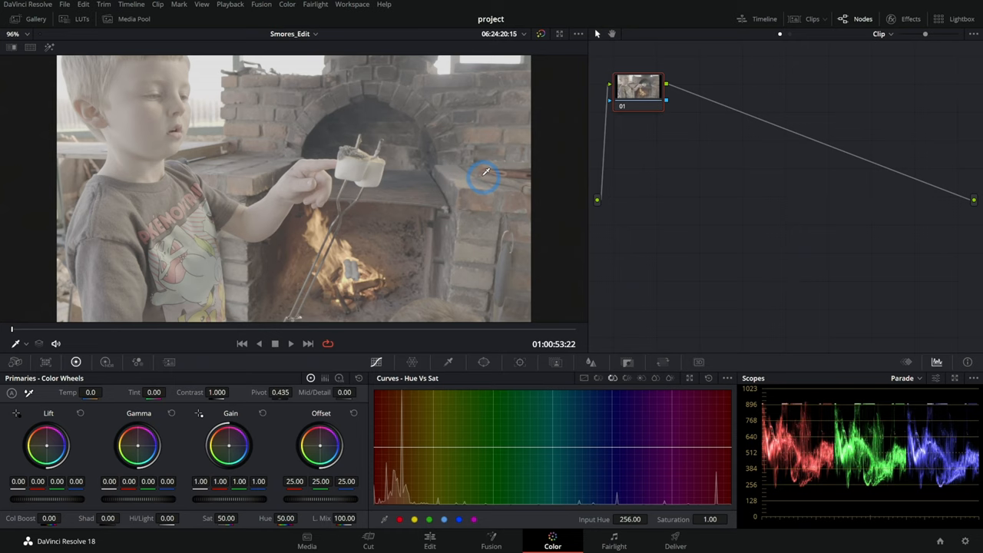
pyautogui.moveTo(482, 145)
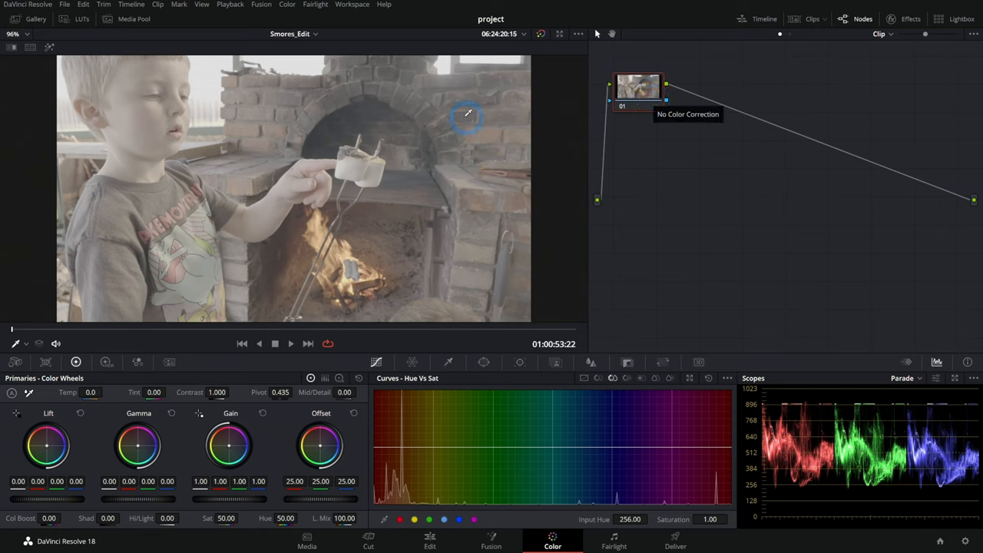
pyautogui.moveTo(665, 142)
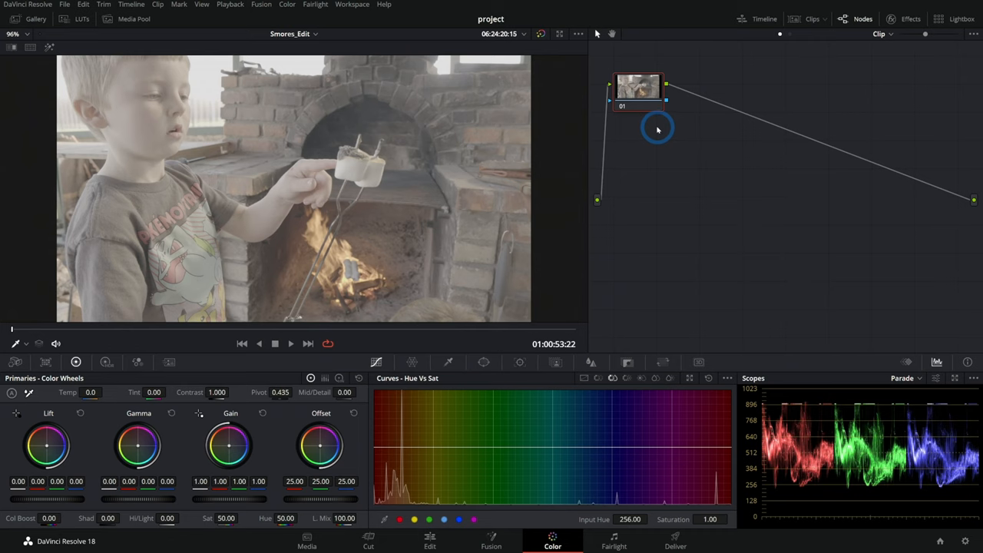
pyautogui.moveTo(778, 133)
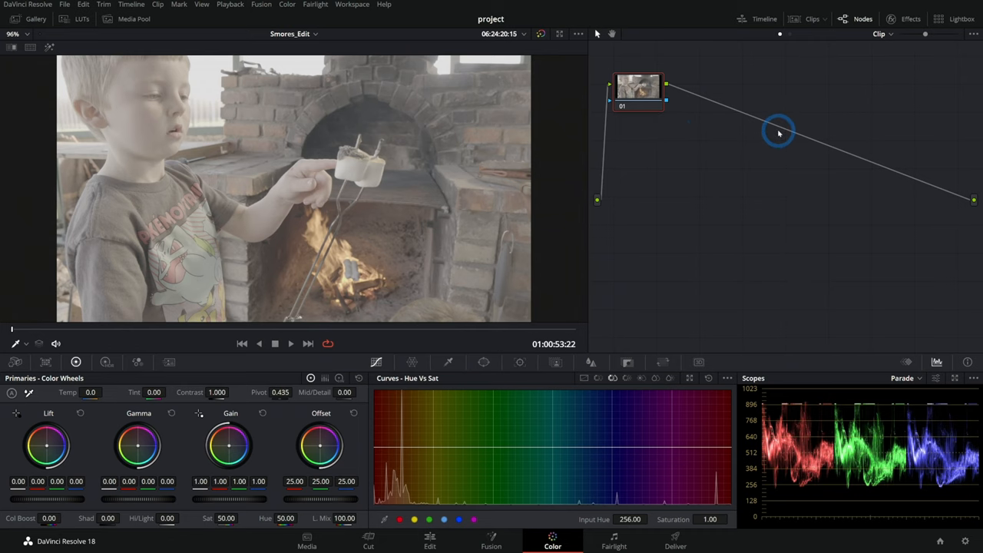
# - Open the Effects library to find Color Space Transform
pyautogui.click(910, 18)
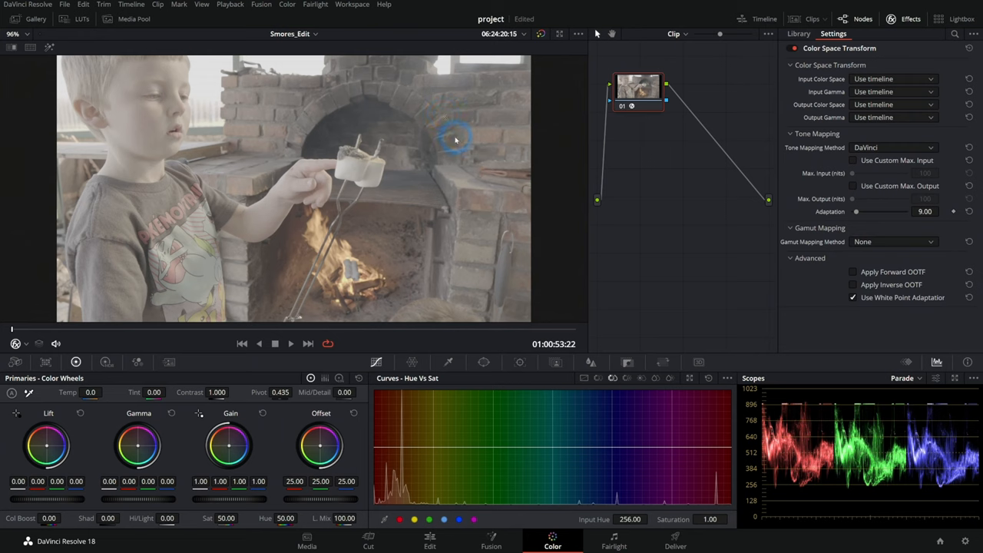
pyautogui.moveTo(545, 170)
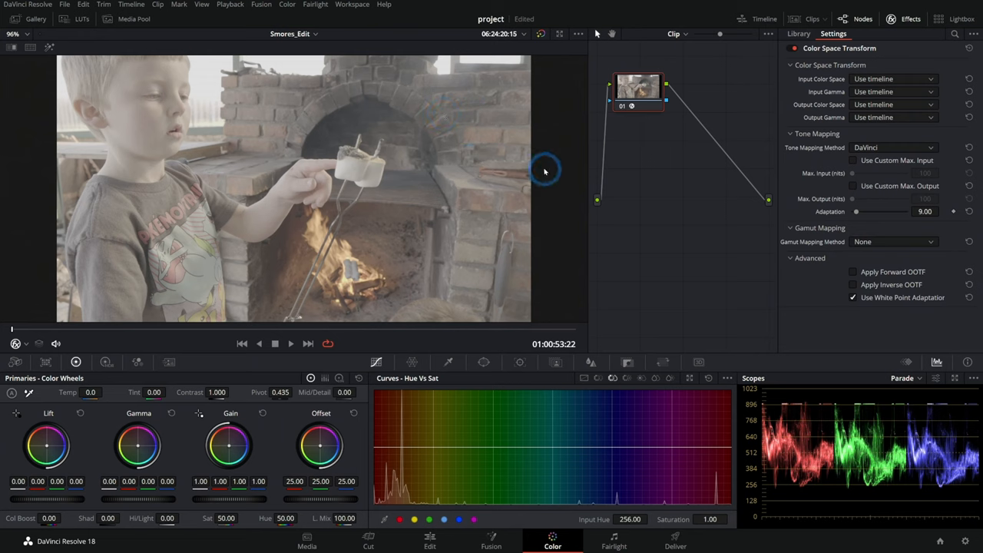
pyautogui.moveTo(192, 119)
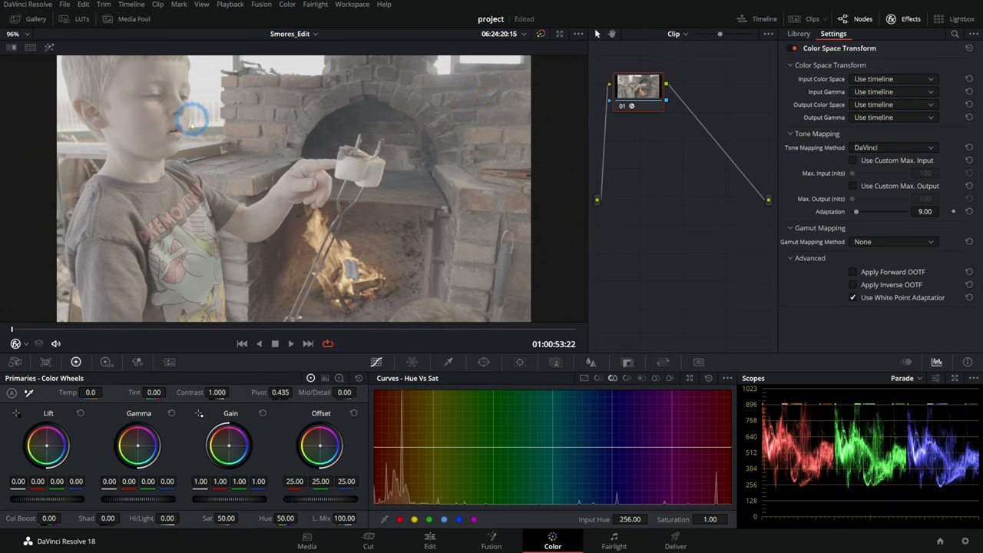
pyautogui.moveTo(530, 219)
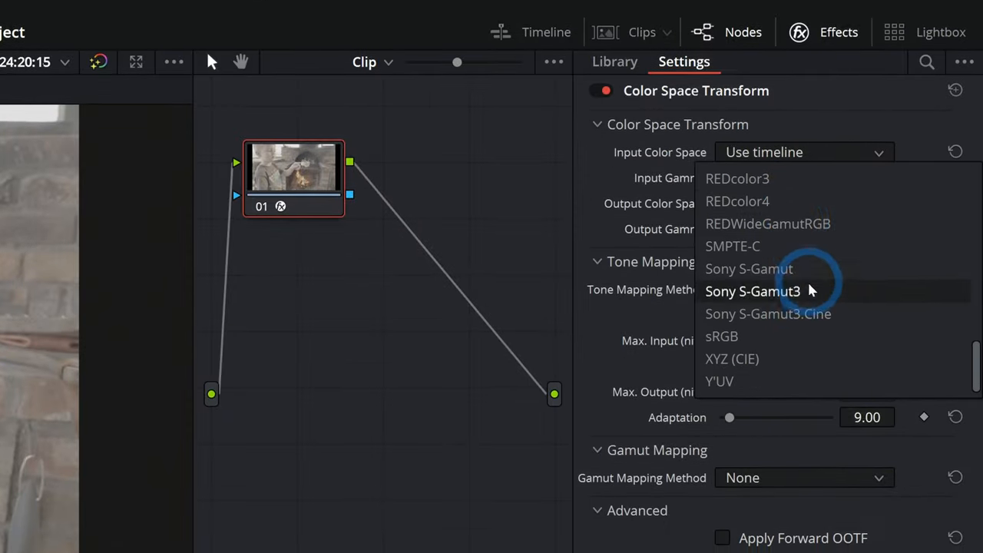
# - Set input Sony S-Gamut3.Cine, output Rec.709, and Saturation Compression gamut mapping
pyautogui.click(767, 313)
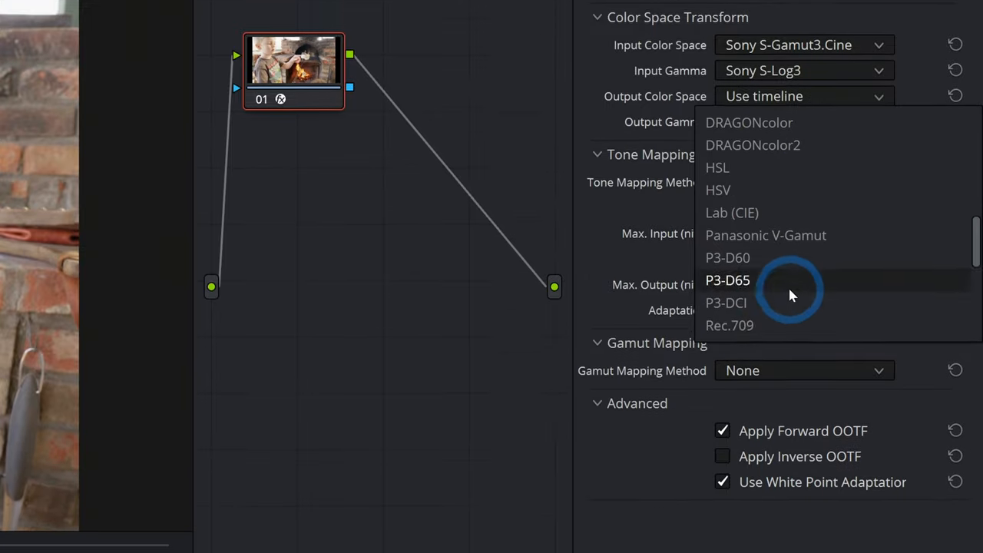
pyautogui.click(729, 325)
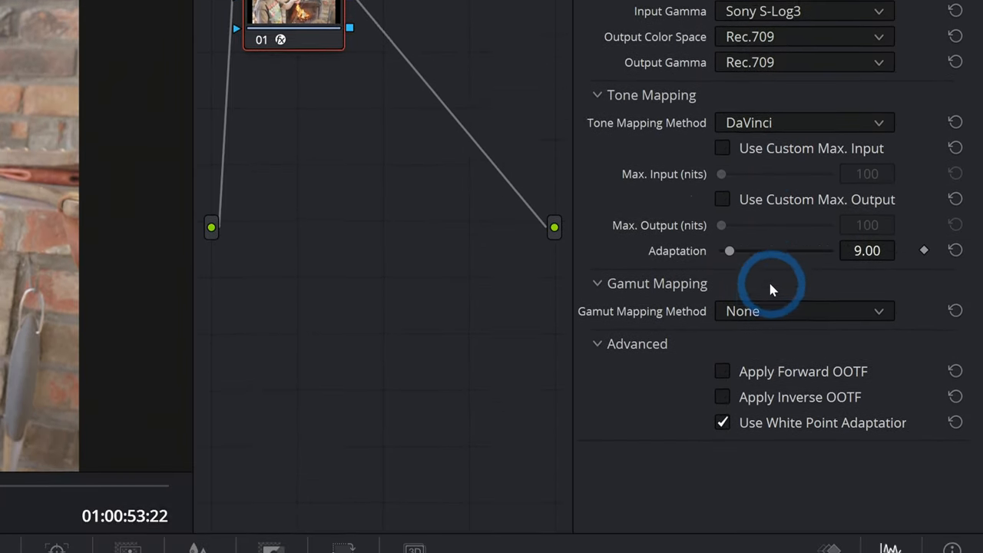
pyautogui.click(804, 311)
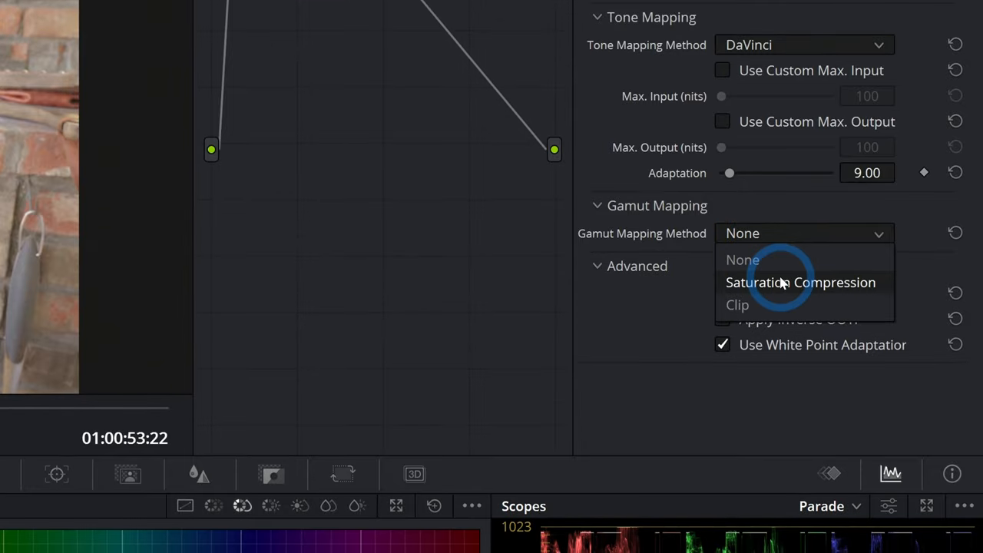
pyautogui.click(801, 282)
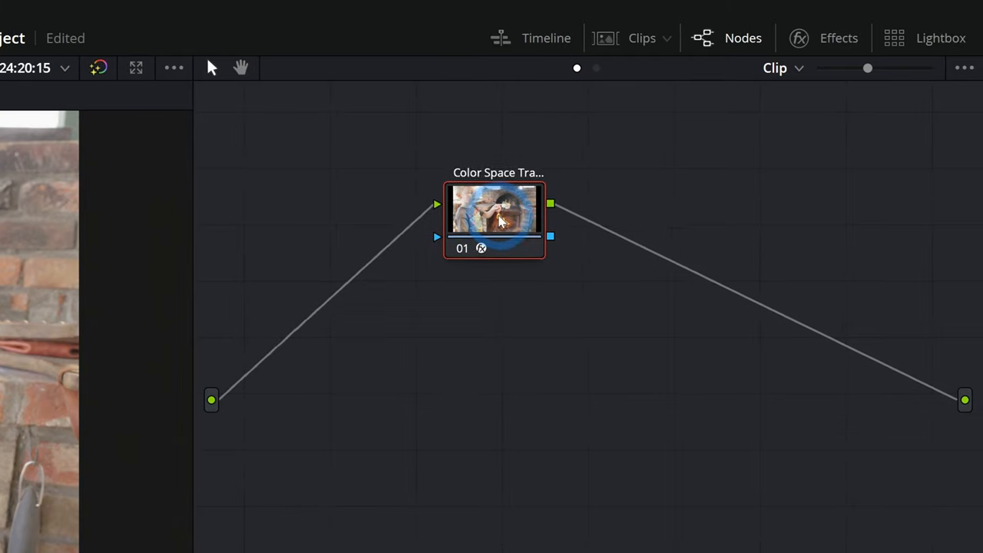
# - Move the Color Space Transform node to the right end near the output
pyautogui.moveTo(495, 218); pyautogui.dragTo(821, 276)
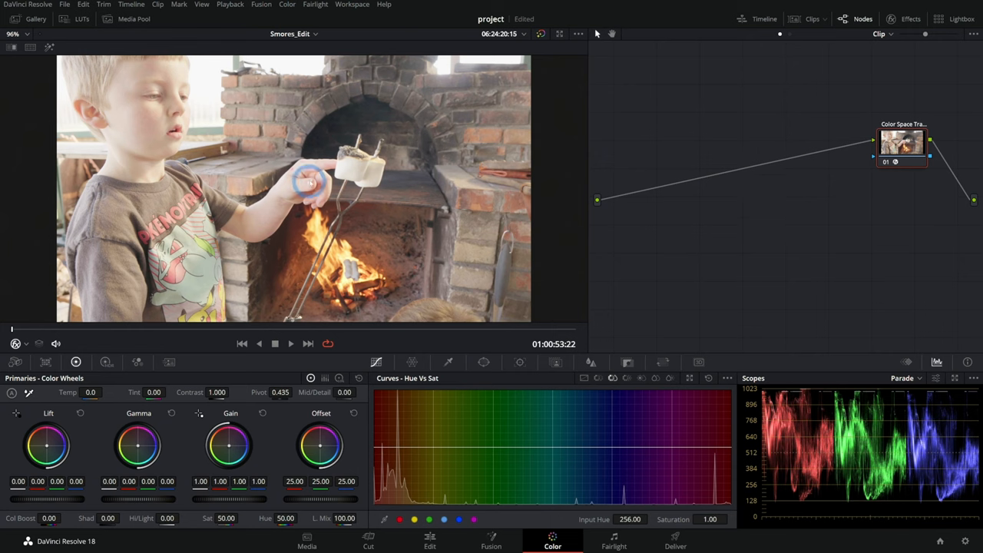
pyautogui.moveTo(461, 195)
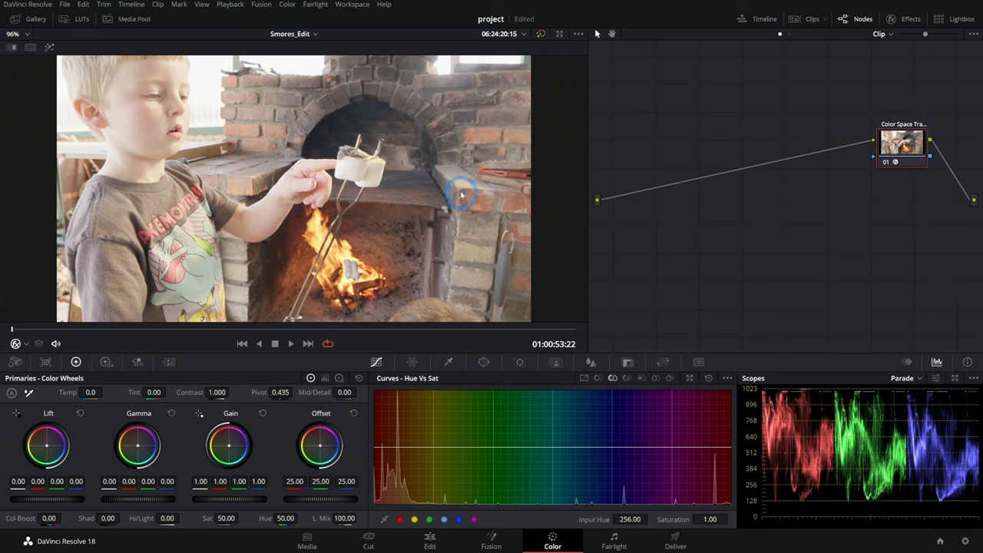
pyautogui.moveTo(461, 188)
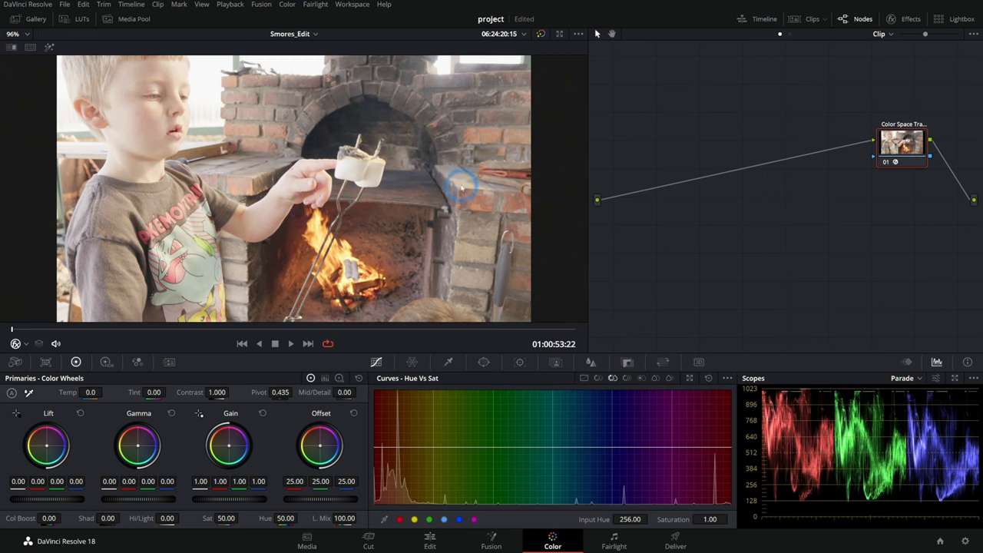
pyautogui.moveTo(461, 191)
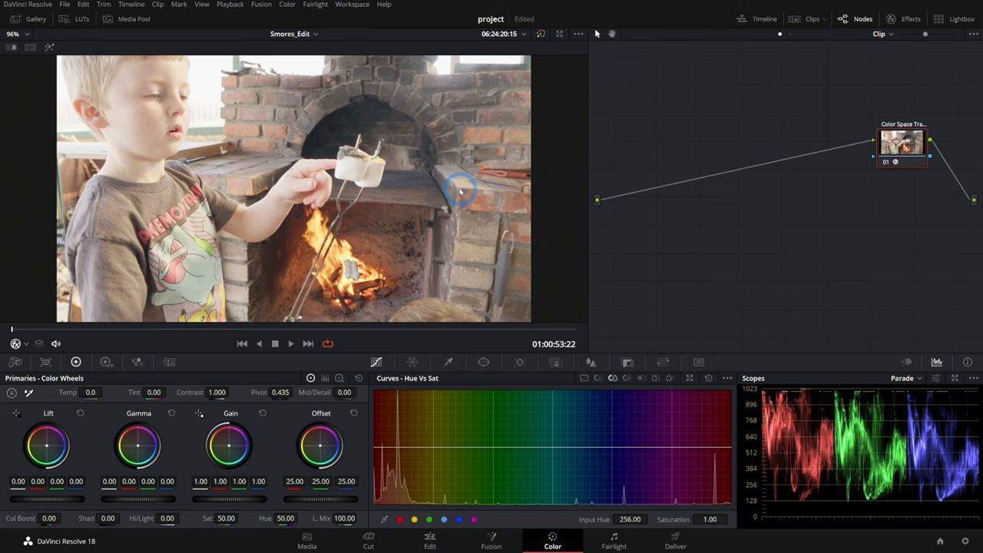
pyautogui.moveTo(724, 175)
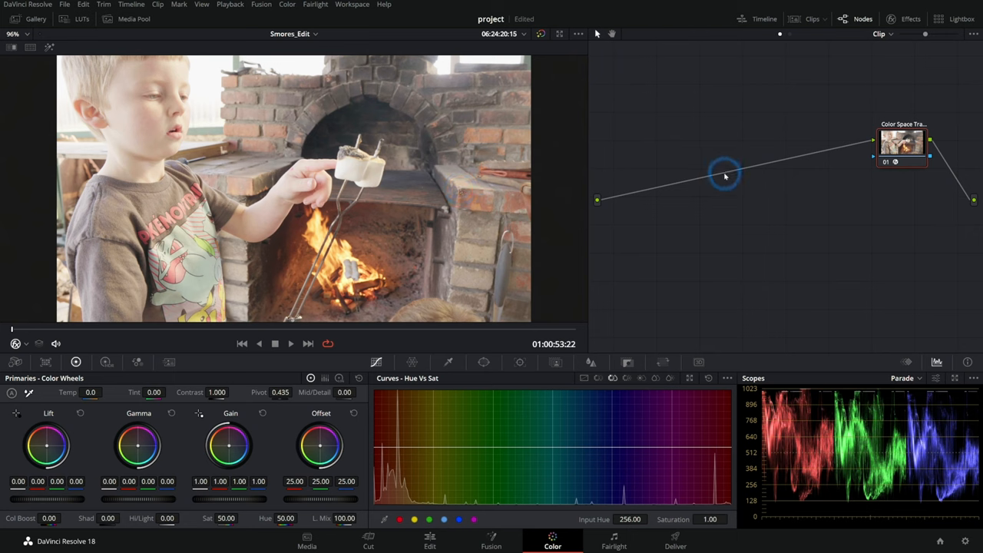
pyautogui.moveTo(841, 186)
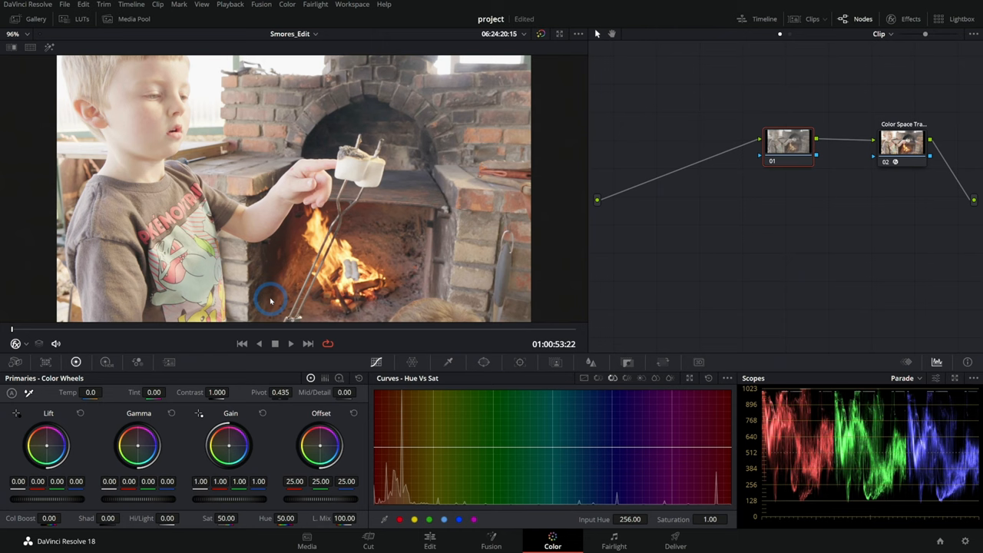
pyautogui.moveTo(284, 257)
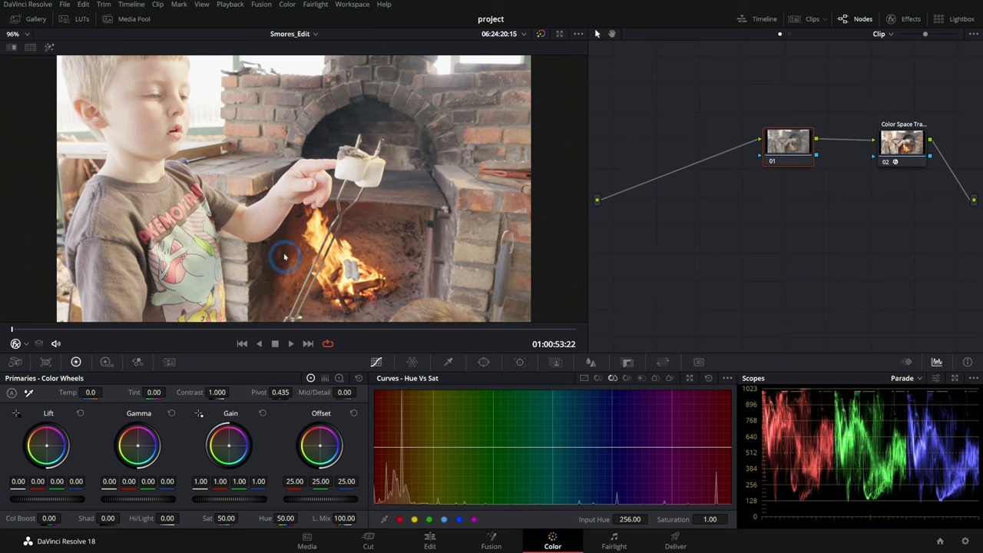
pyautogui.moveTo(467, 177)
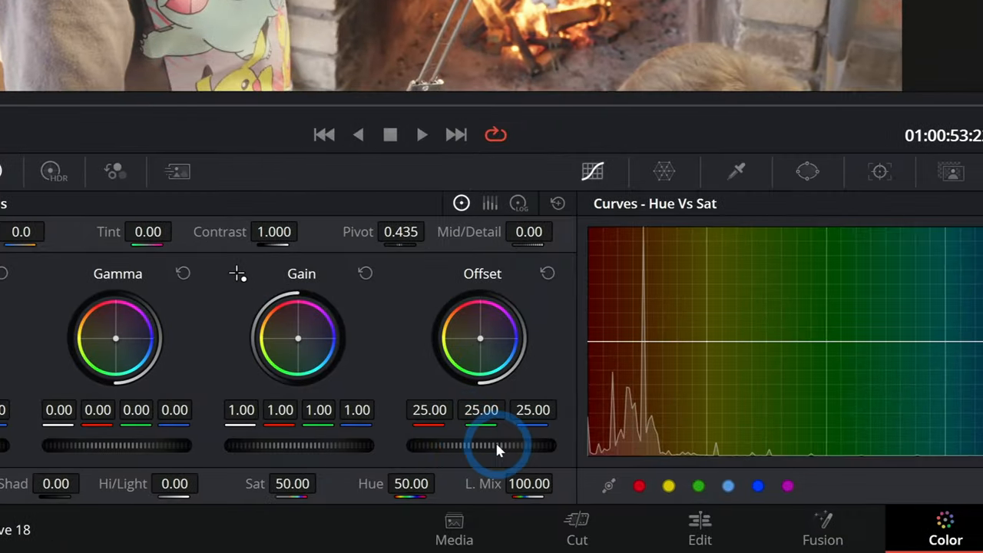
# - Lower the Offset master wheel in node 01 to about 9.10 to darken the clip
pyautogui.moveTo(506, 446); pyautogui.dragTo(488, 446)
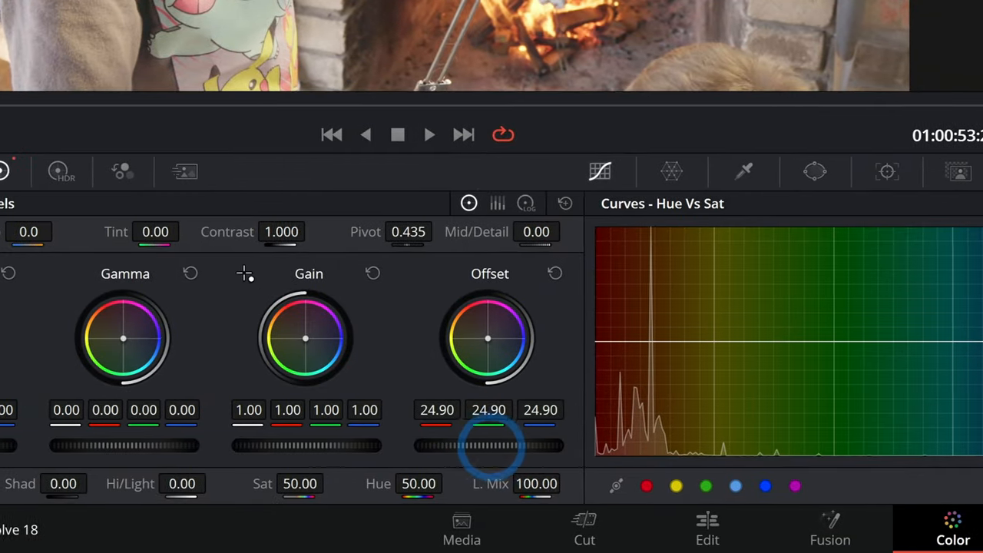
pyautogui.moveTo(492, 445); pyautogui.dragTo(476, 446)
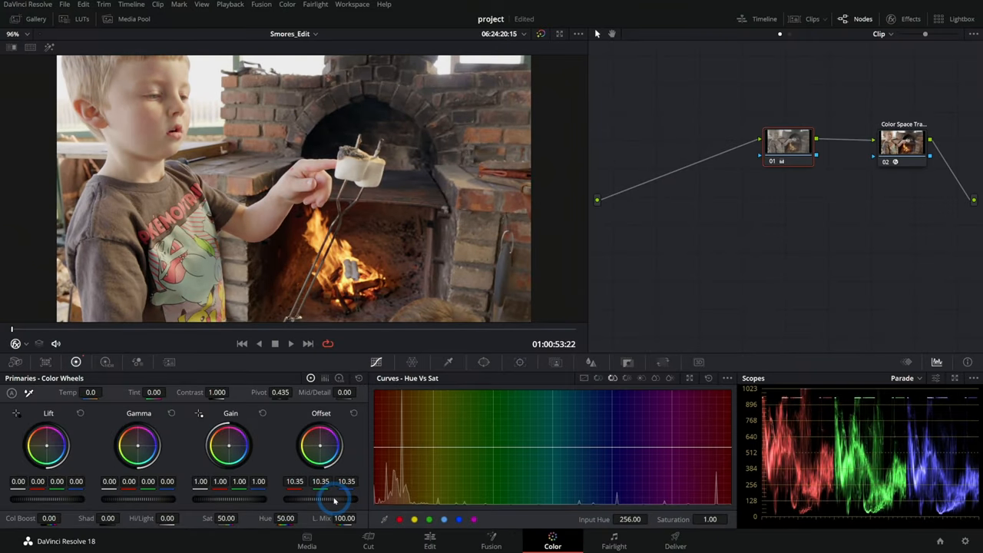
pyautogui.moveTo(322, 499); pyautogui.dragTo(334, 499)
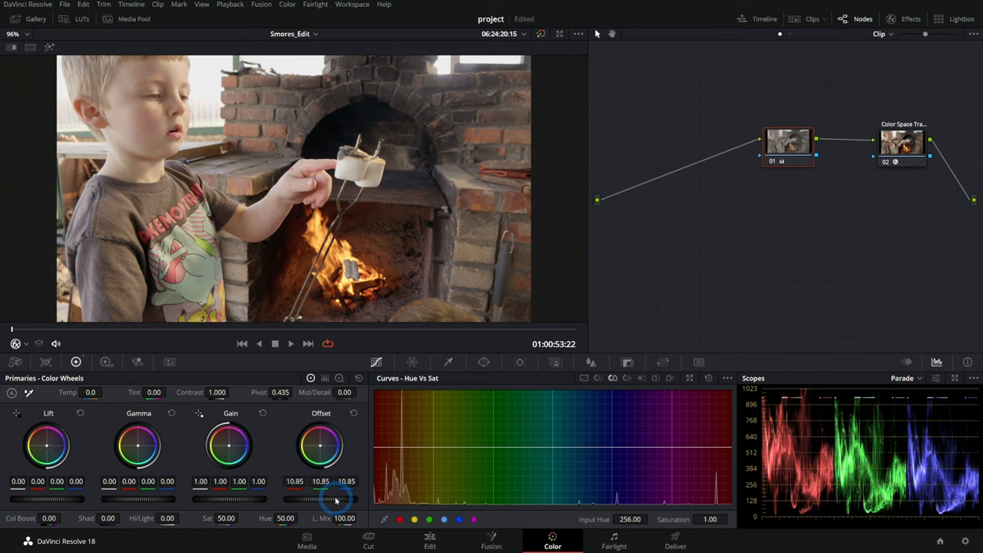
pyautogui.moveTo(319, 499); pyautogui.dragTo(337, 499)
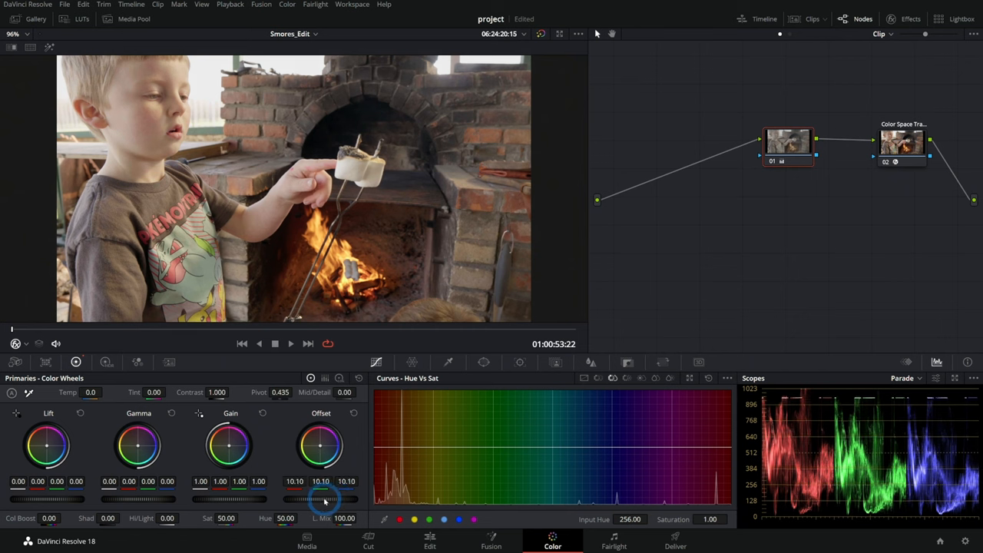
pyautogui.moveTo(321, 496); pyautogui.dragTo(321, 500)
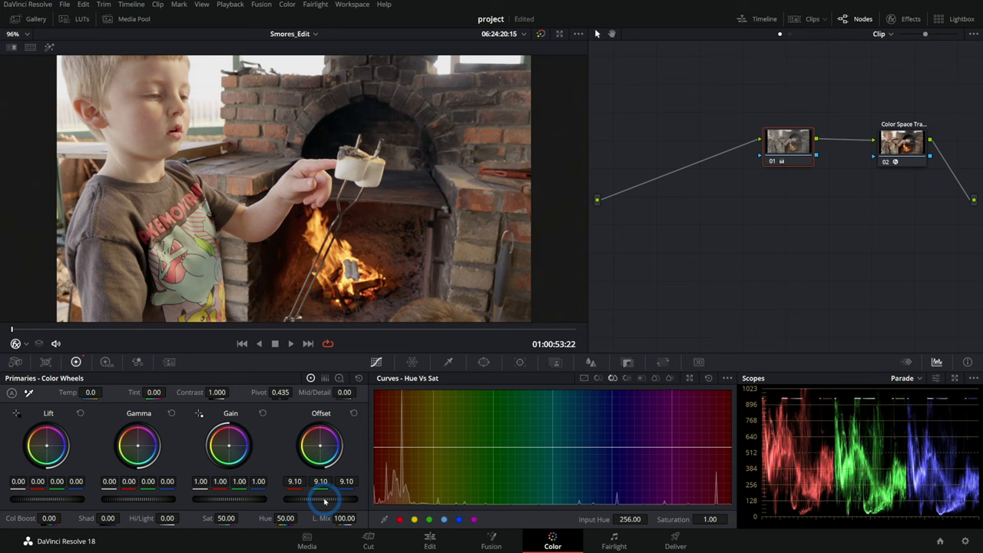
pyautogui.moveTo(322, 499); pyautogui.dragTo(321, 487)
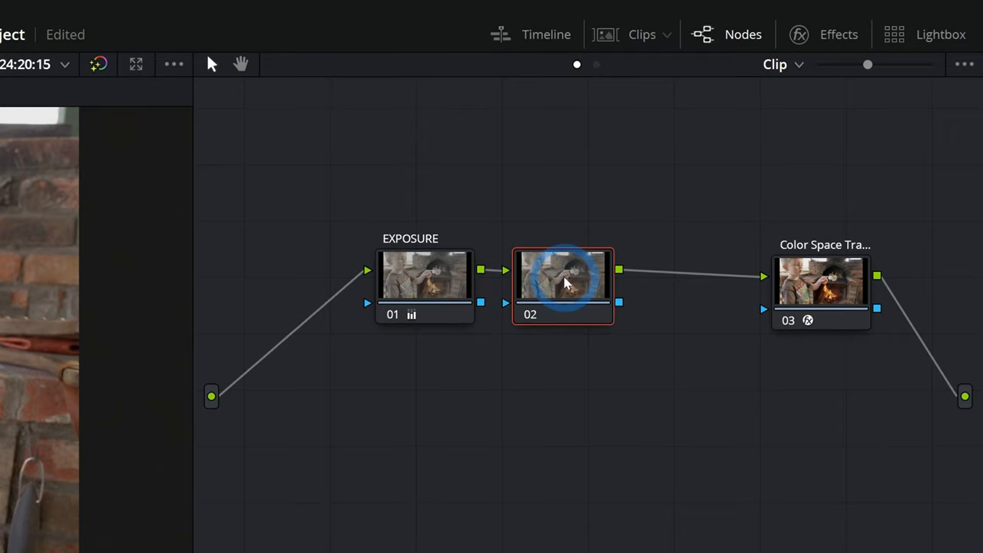
# - Start labelling the new second node from its right-click menu
pyautogui.rightClick(564, 281)
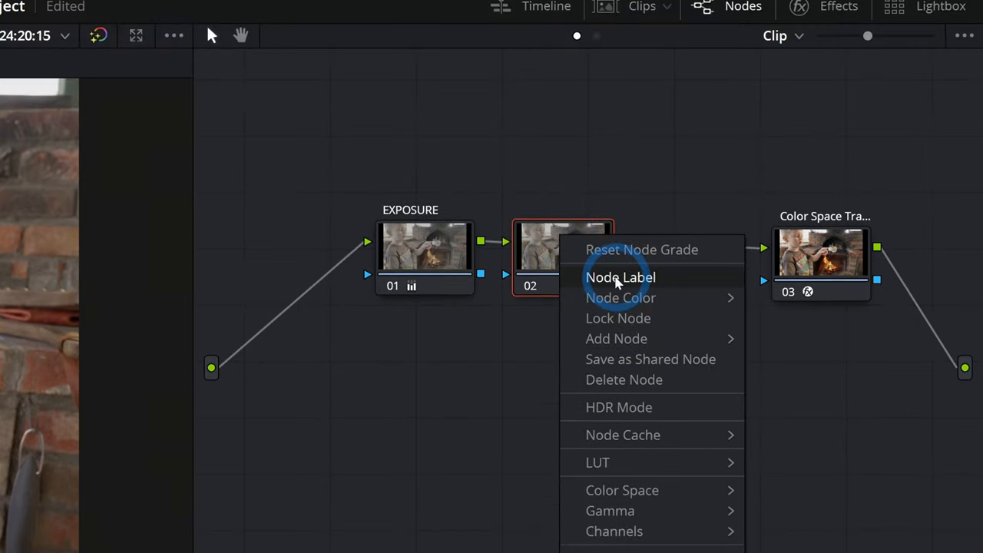
pyautogui.click(621, 277)
pyautogui.write('Temp-Sat')
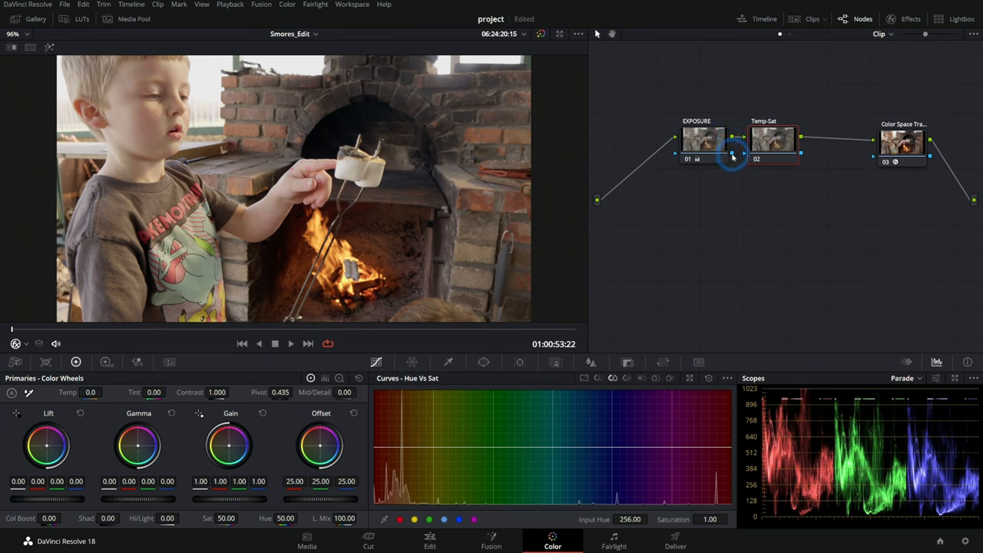
pyautogui.moveTo(768, 178)
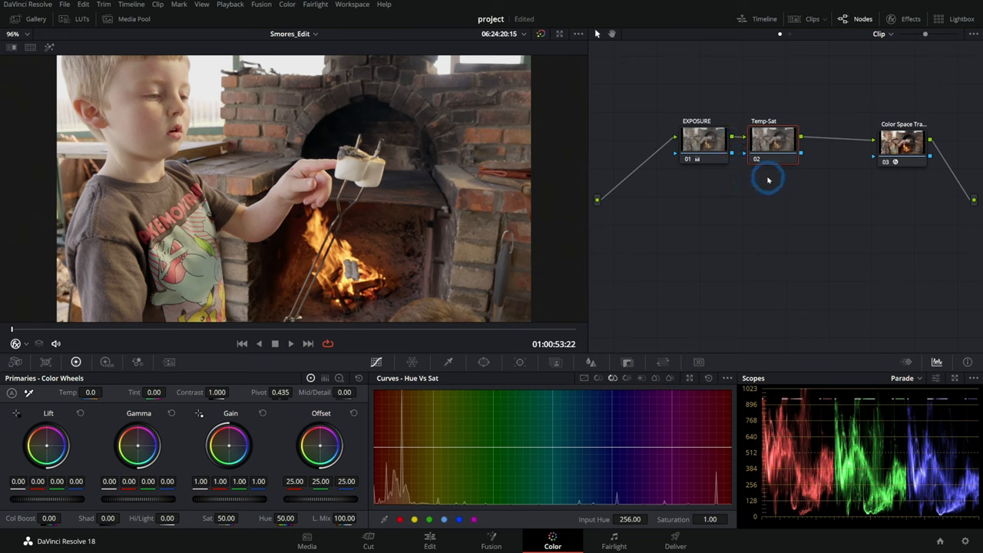
pyautogui.moveTo(399, 261)
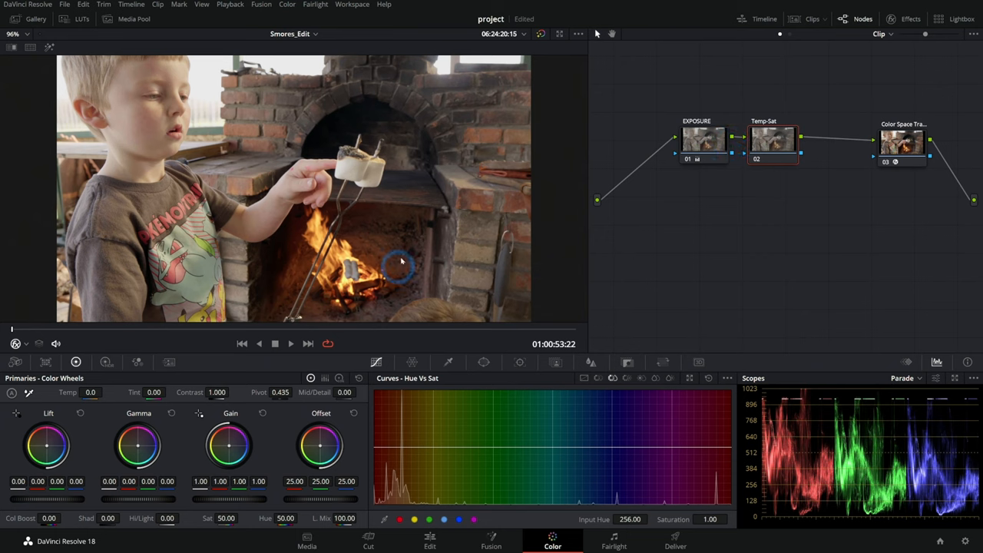
# - Boost Sat to 71 in Temp-Sat, try warming Temp, then return it to 0
pyautogui.click(772, 138)
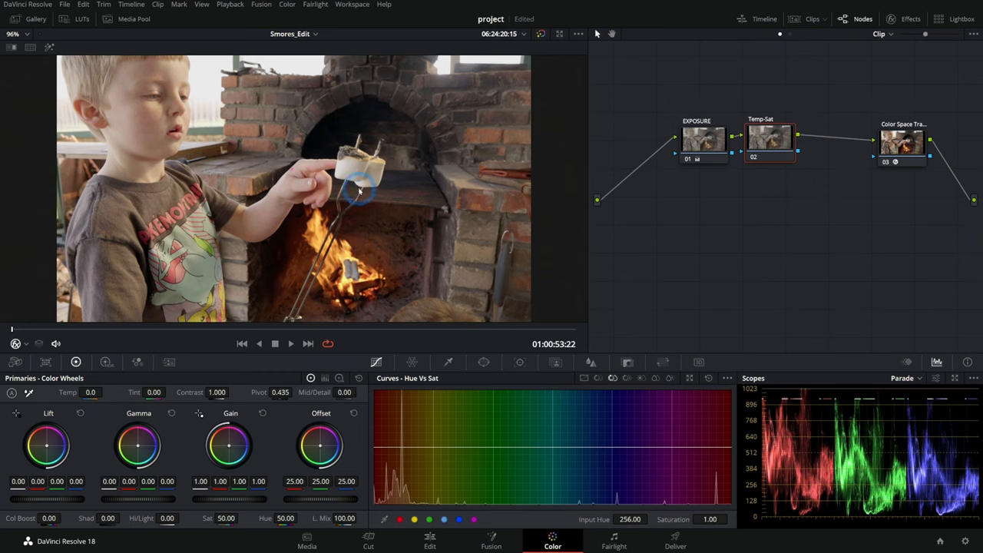
pyautogui.moveTo(337, 242)
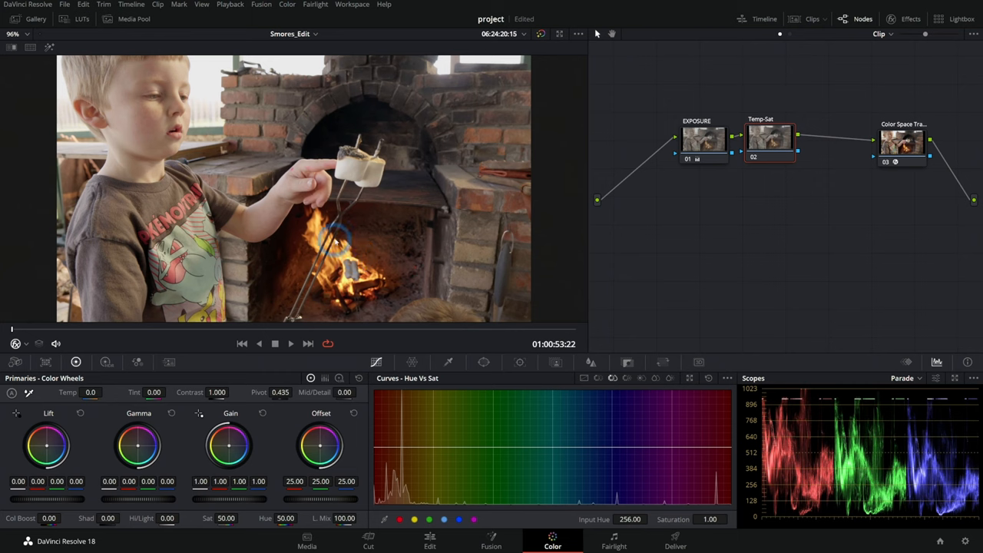
pyautogui.moveTo(434, 232)
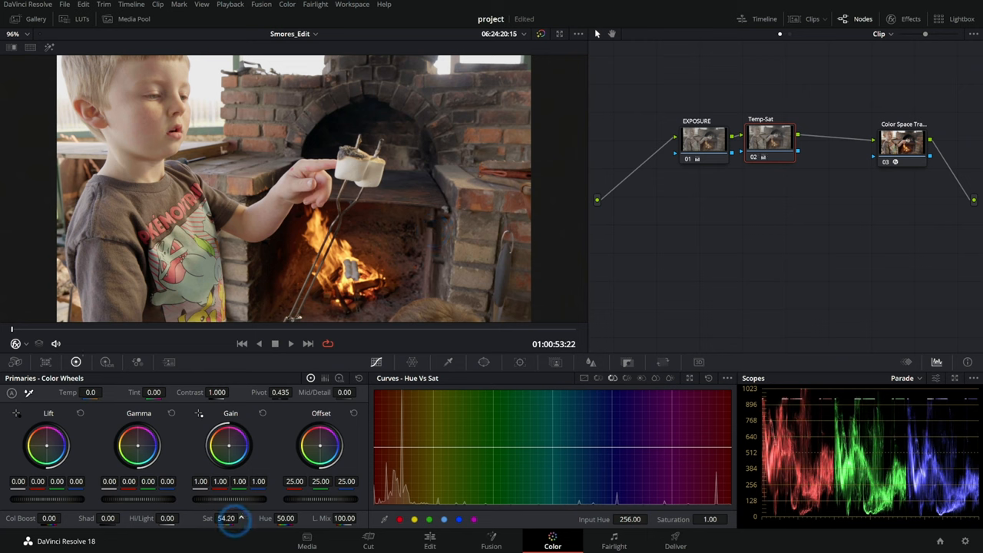
pyautogui.moveTo(223, 517); pyautogui.dragTo(276, 517)
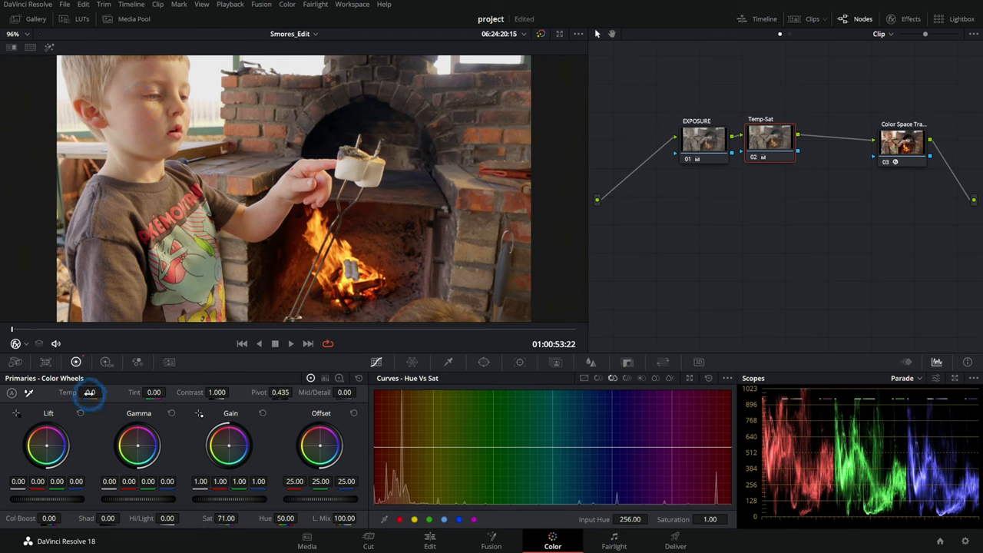
pyautogui.moveTo(91, 391); pyautogui.dragTo(112, 392)
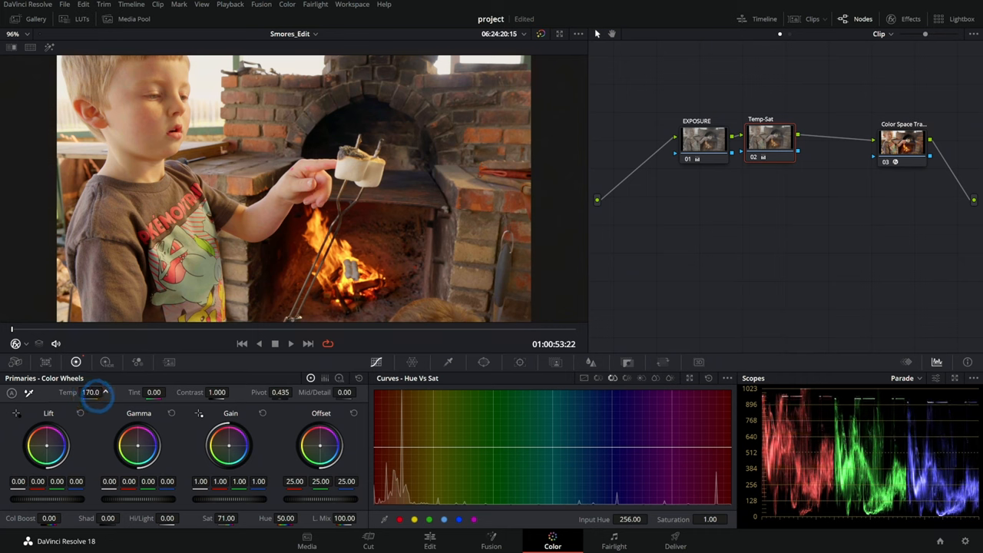
pyautogui.moveTo(100, 392); pyautogui.dragTo(77, 393)
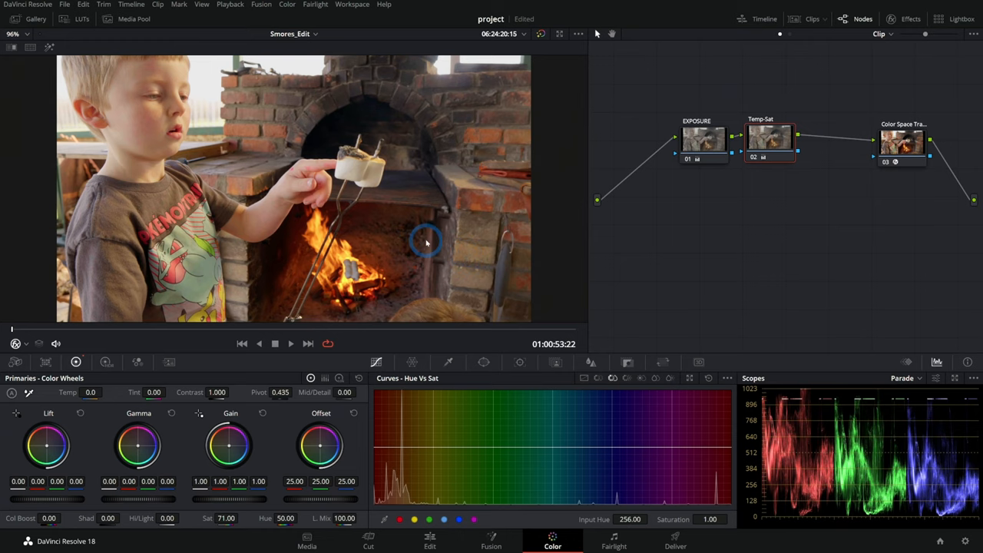
pyautogui.click(275, 343)
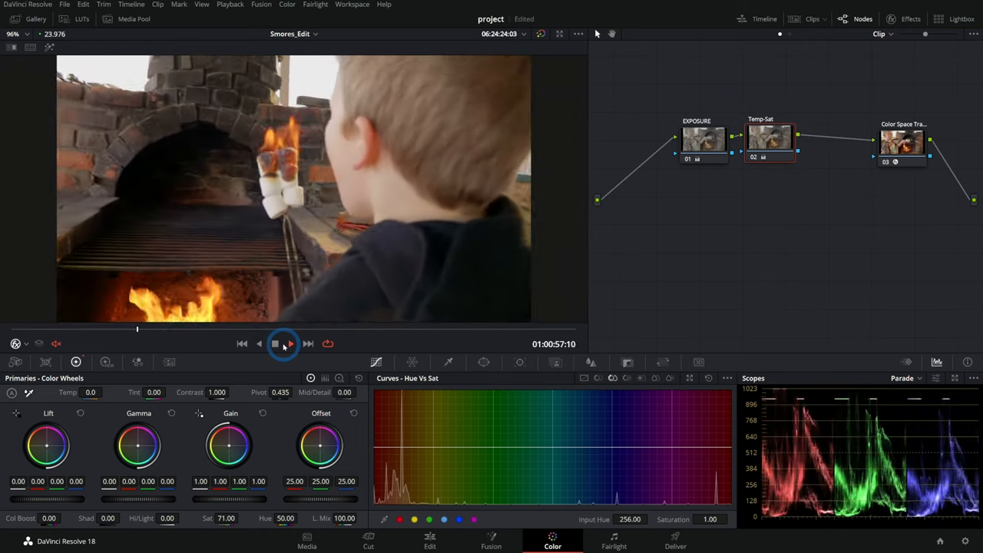
pyautogui.click(274, 343)
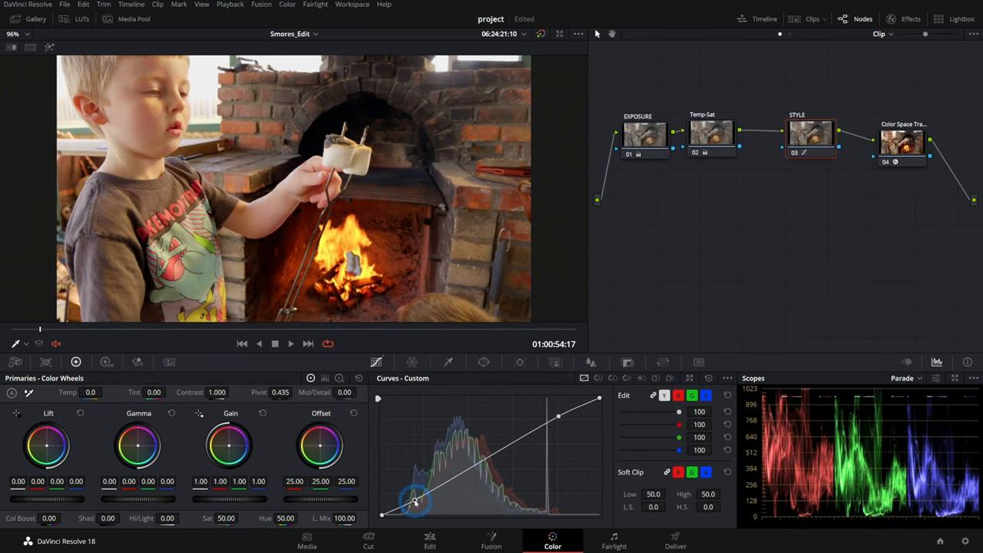
# - Pull down the shadows and set a midtone point on the STYLE node's custom curve
pyautogui.moveTo(414, 499); pyautogui.dragTo(491, 458)
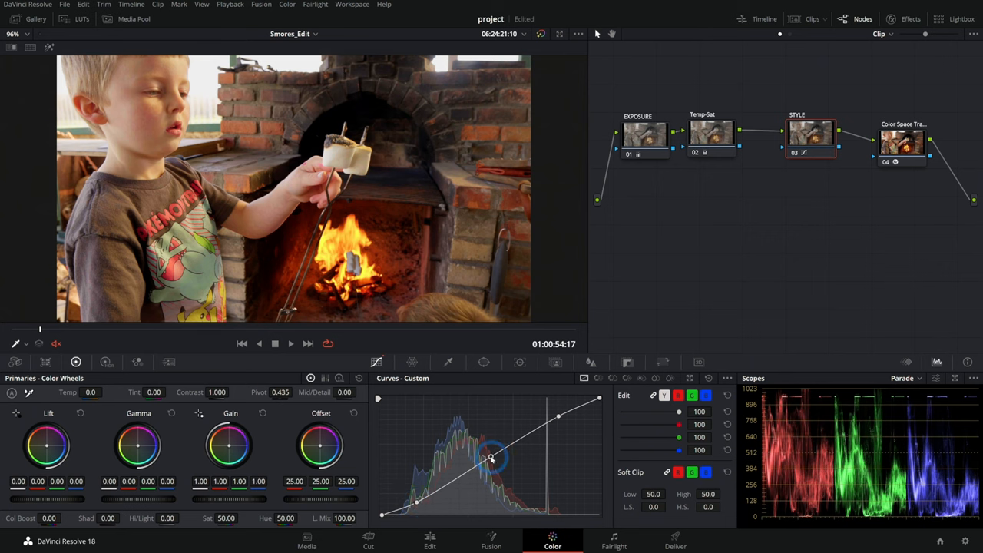
pyautogui.moveTo(492, 446); pyautogui.dragTo(491, 459)
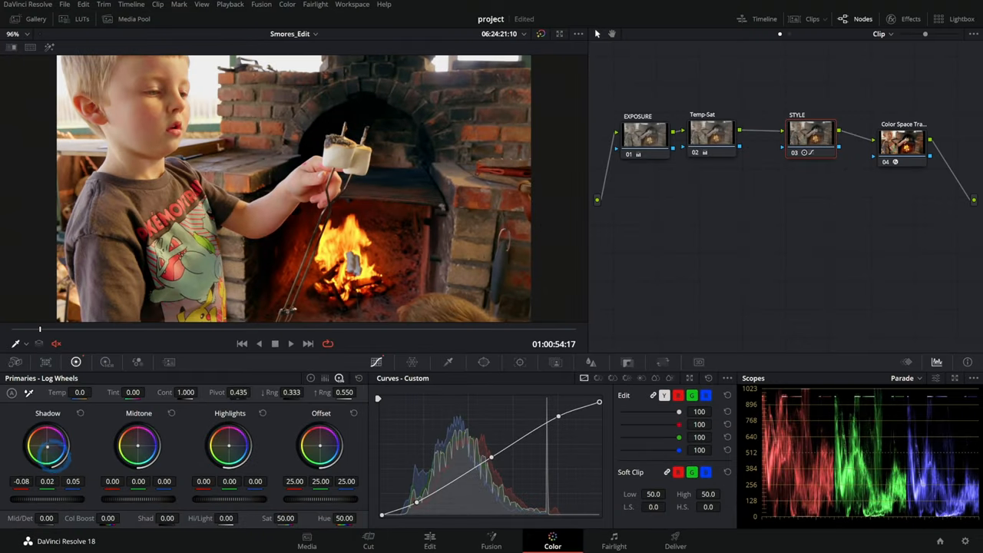
# - Tint the shadows toward blue, set Low Range to 0.350, and review in playback
pyautogui.moveTo(47, 446); pyautogui.dragTo(55, 449)
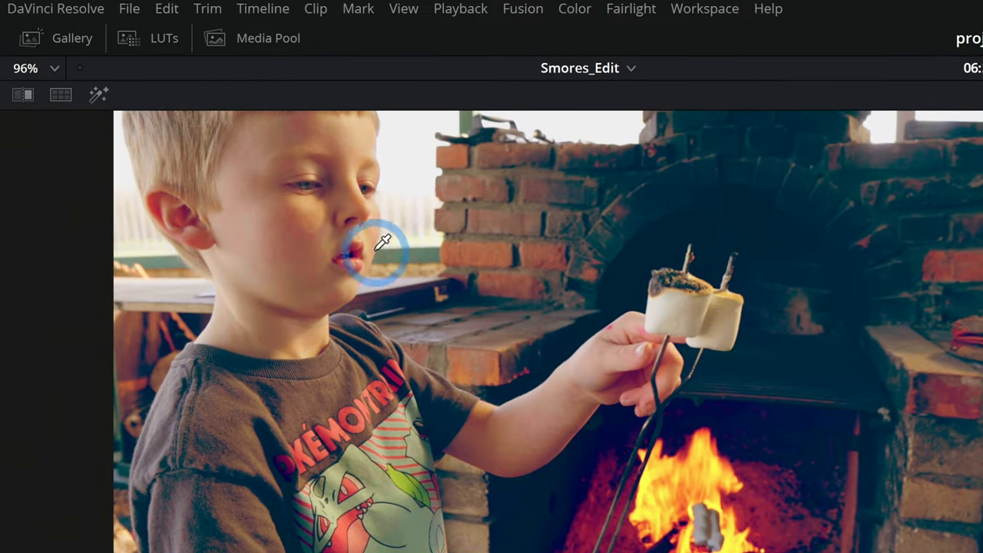
pyautogui.moveTo(453, 196)
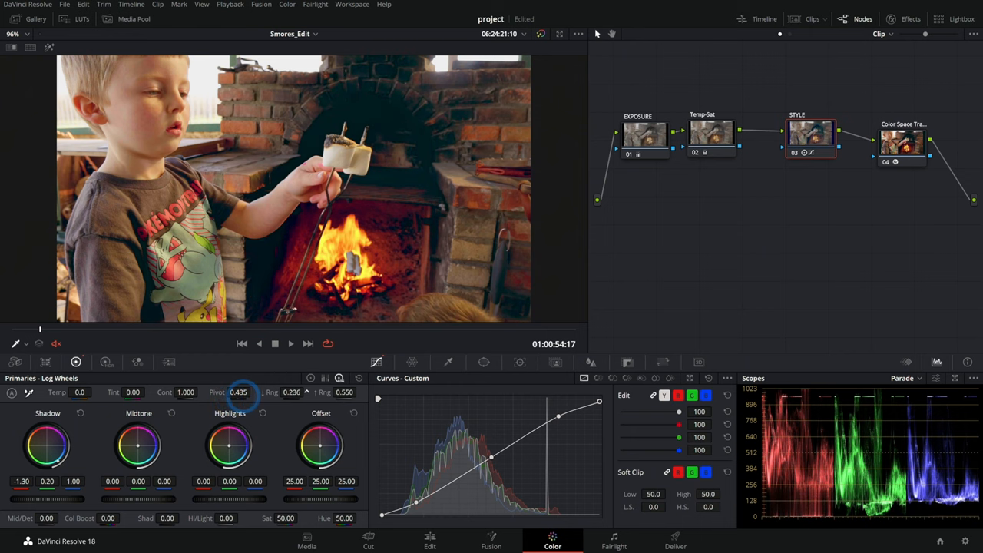
pyautogui.moveTo(246, 391); pyautogui.dragTo(261, 392)
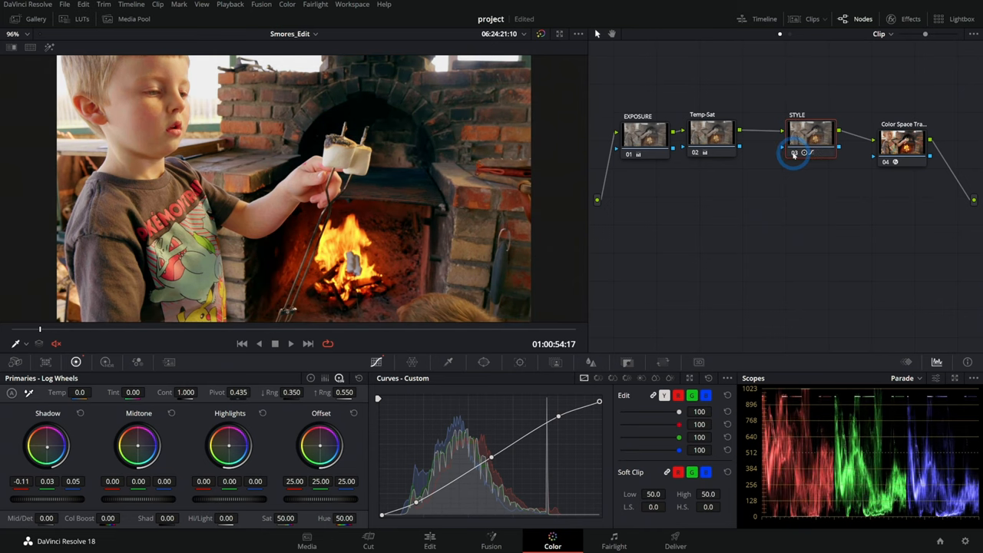
pyautogui.click(274, 343)
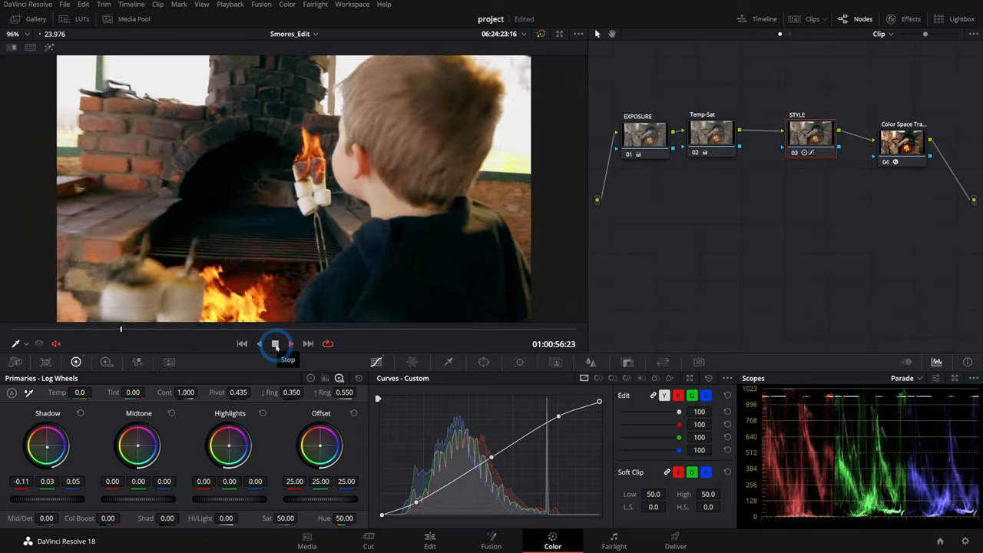
pyautogui.click(275, 344)
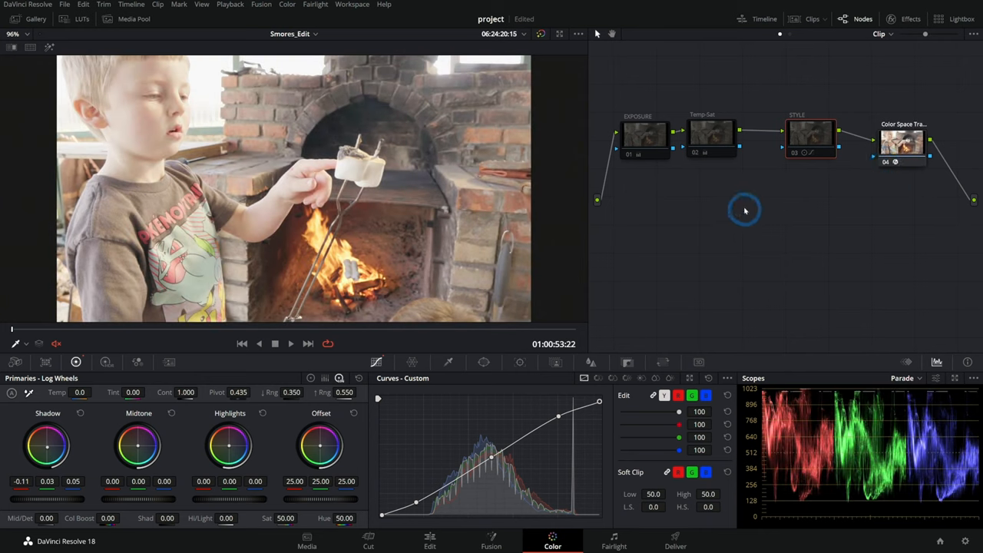
pyautogui.moveTo(624, 159)
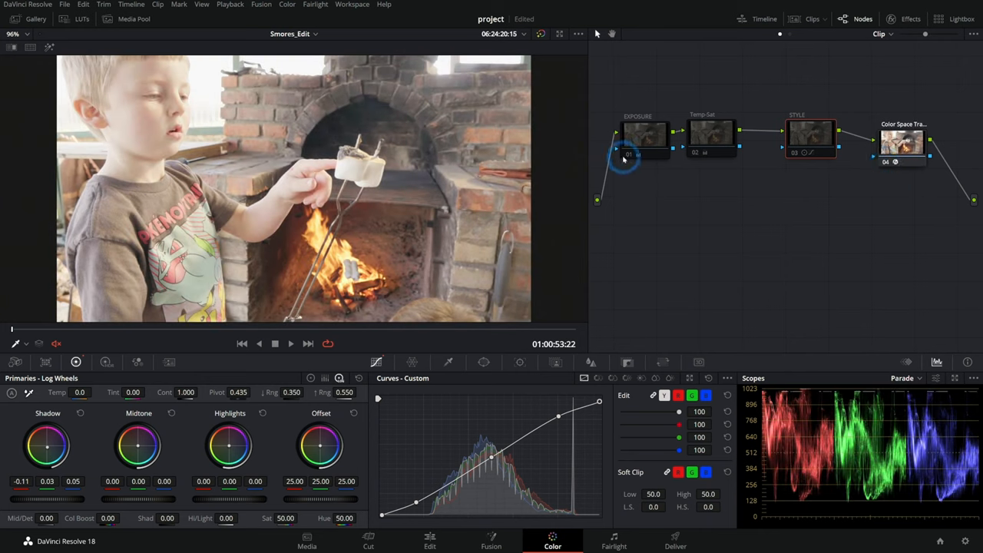
pyautogui.click(711, 135)
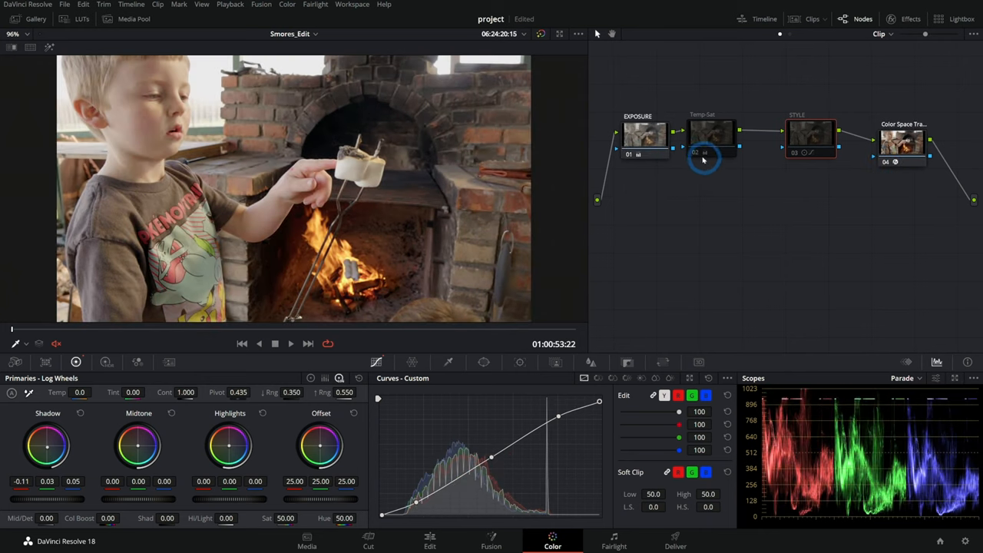
pyautogui.click(810, 138)
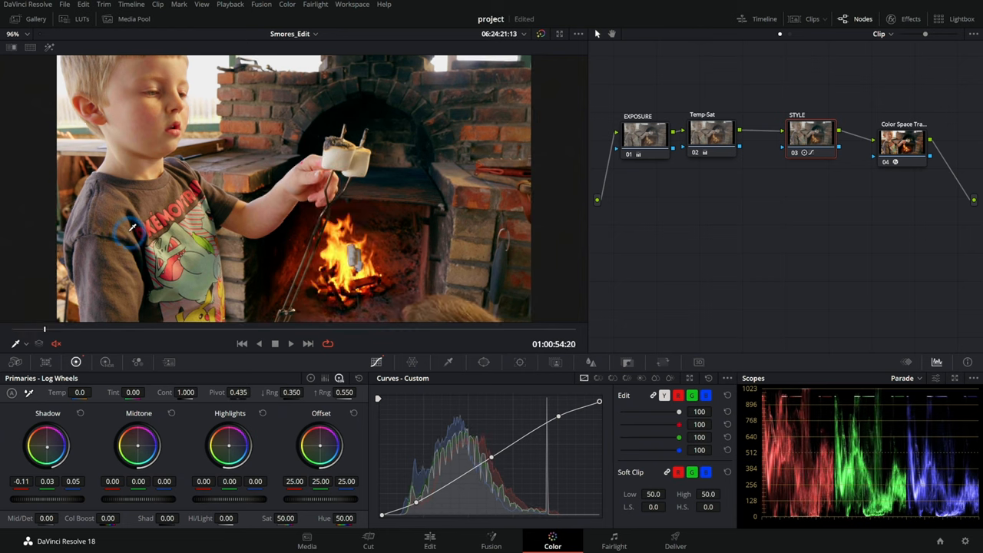
pyautogui.moveTo(491, 215)
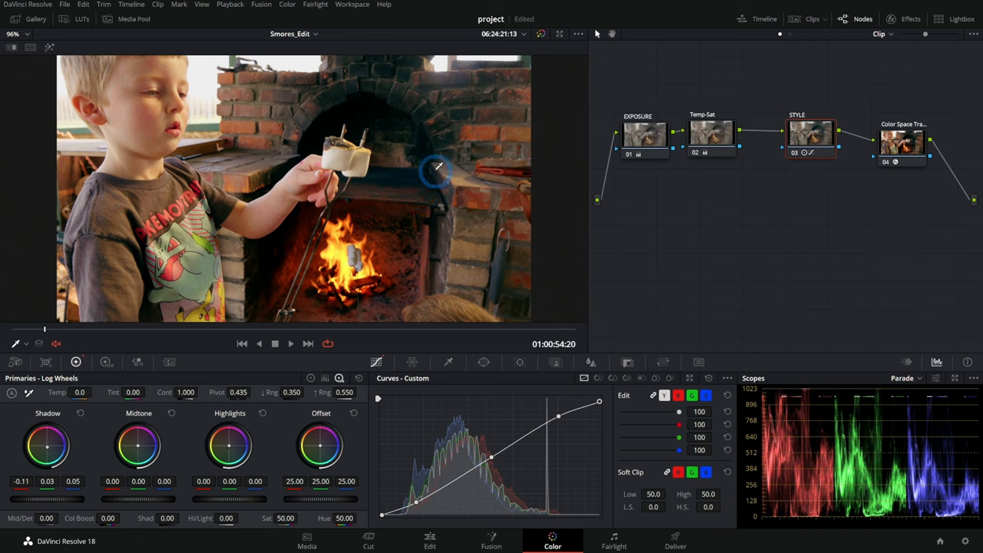
pyautogui.moveTo(469, 183)
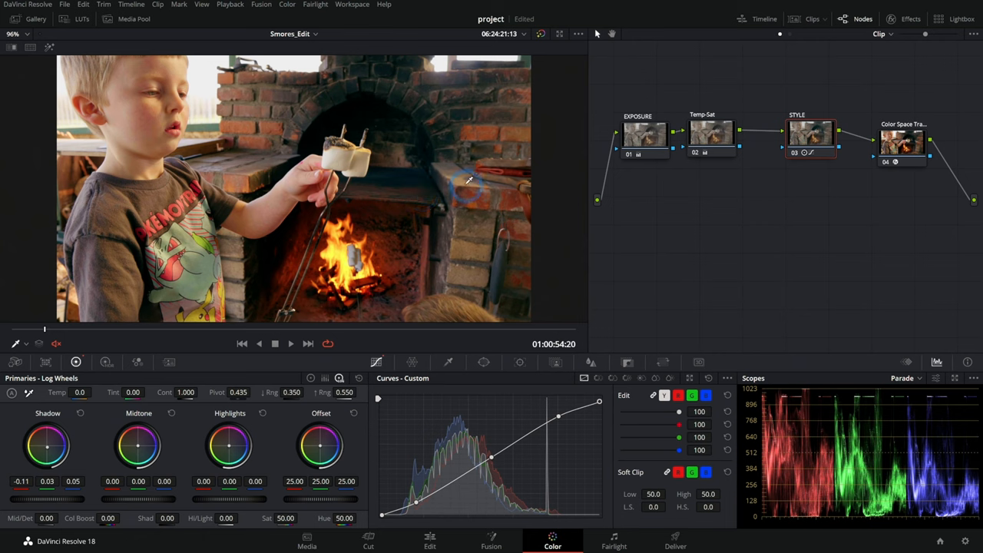
pyautogui.moveTo(403, 199)
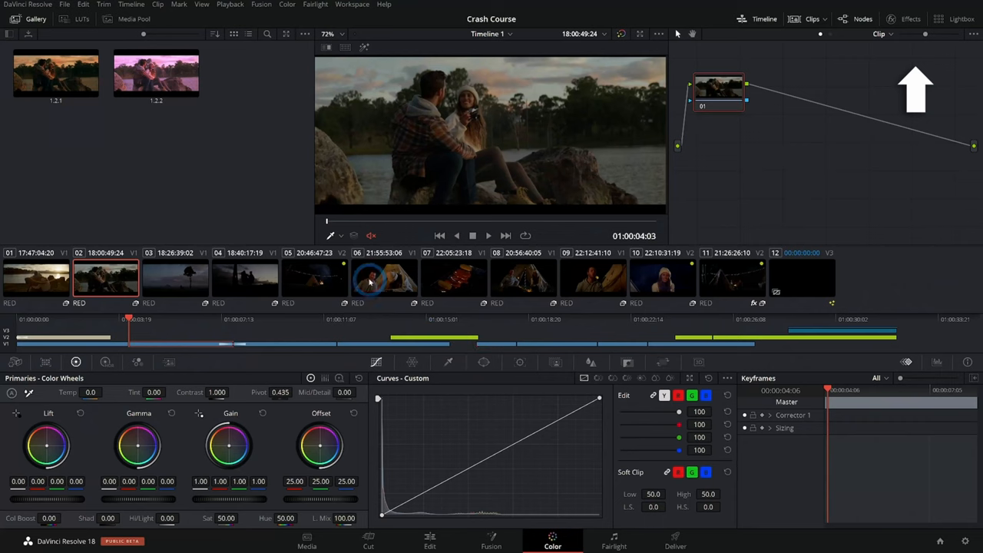
# - Select clip 06, the tent shot, in the Crash Course thumbnail strip
pyautogui.click(383, 278)
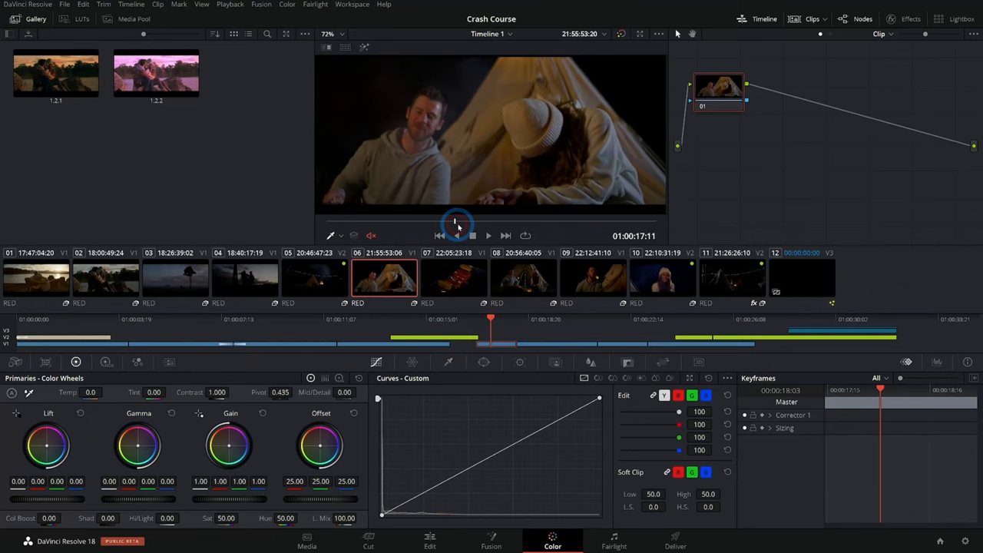